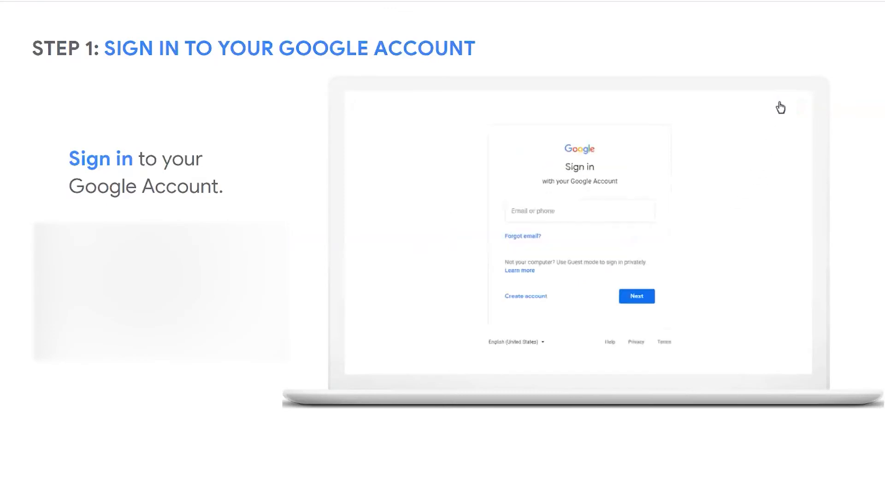
mouse_move(569, 211)
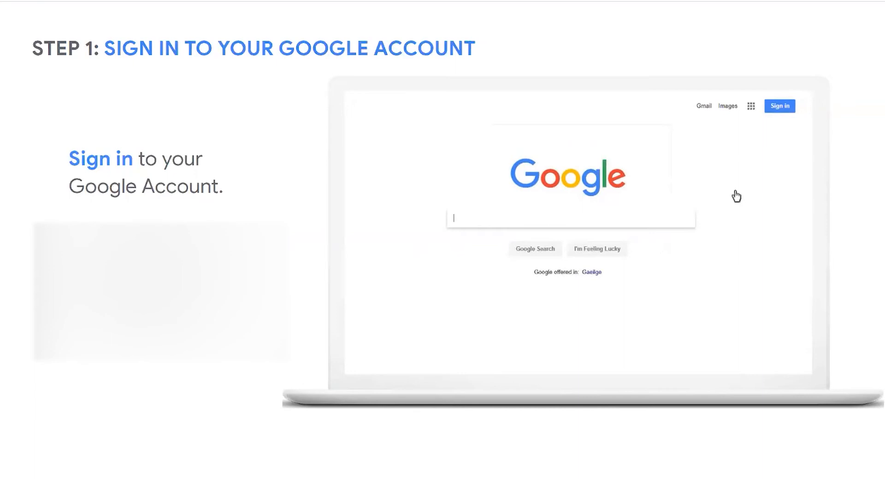
Step: Open the new-calendar form from the + beside Other calendars
left_click(780, 106)
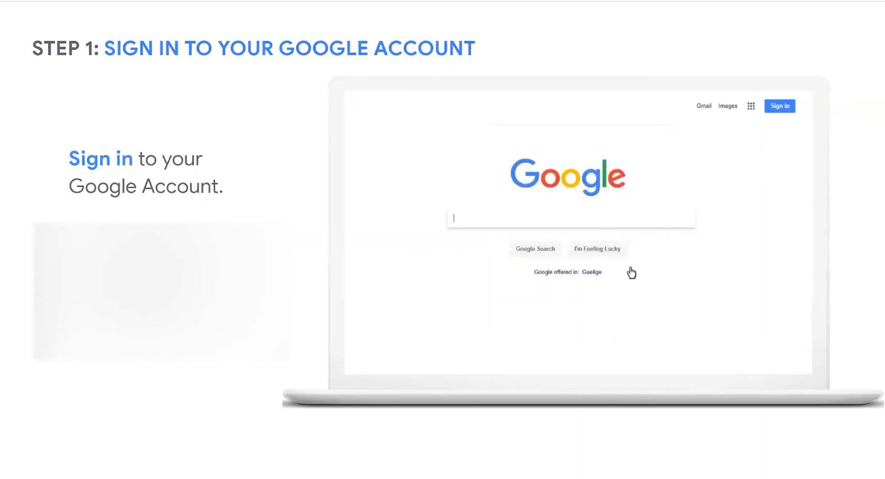
left_click(780, 106)
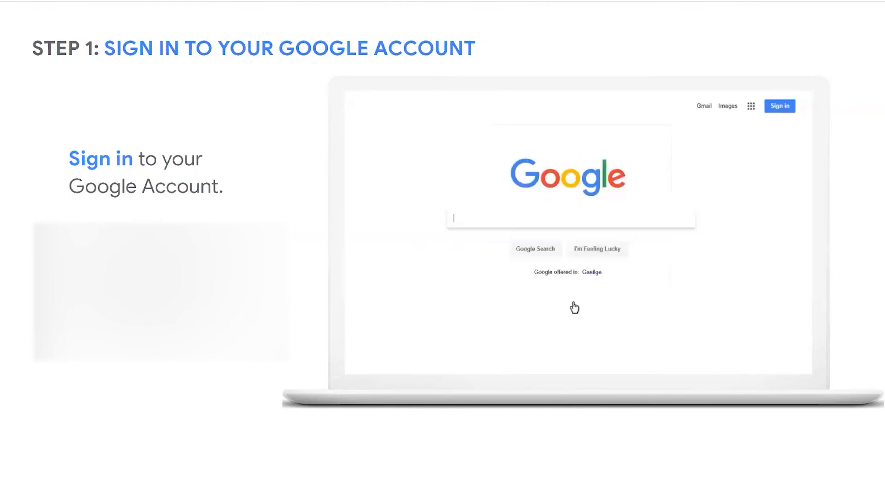
mouse_move(746, 183)
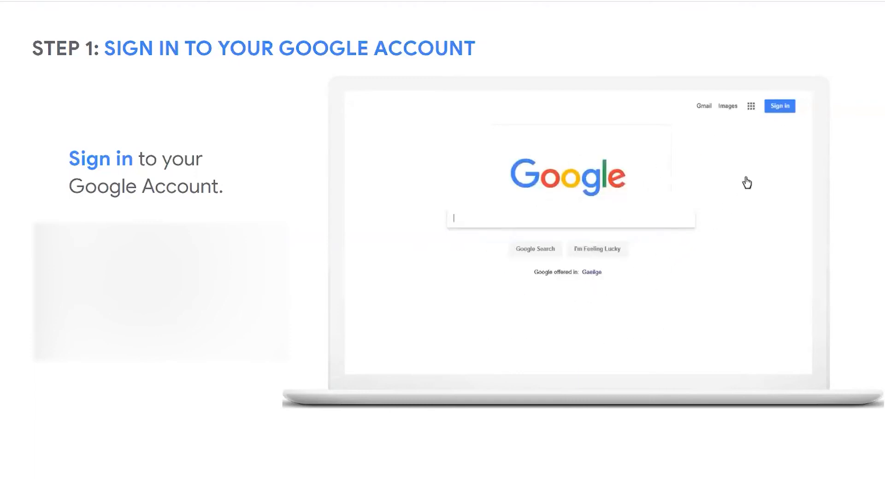
left_click(780, 106)
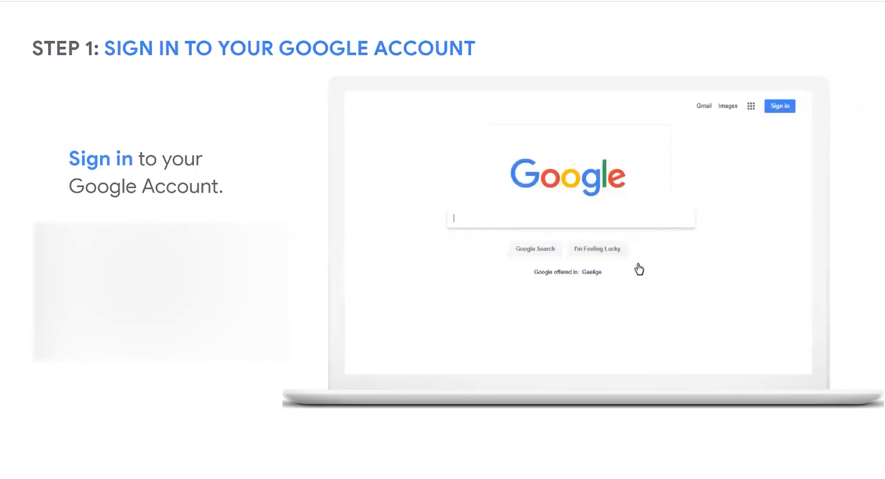
left_click(779, 105)
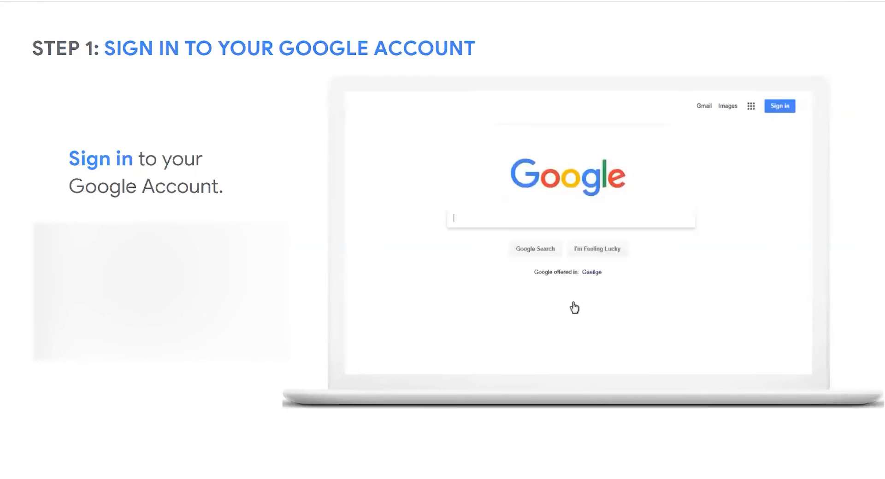
mouse_move(752, 176)
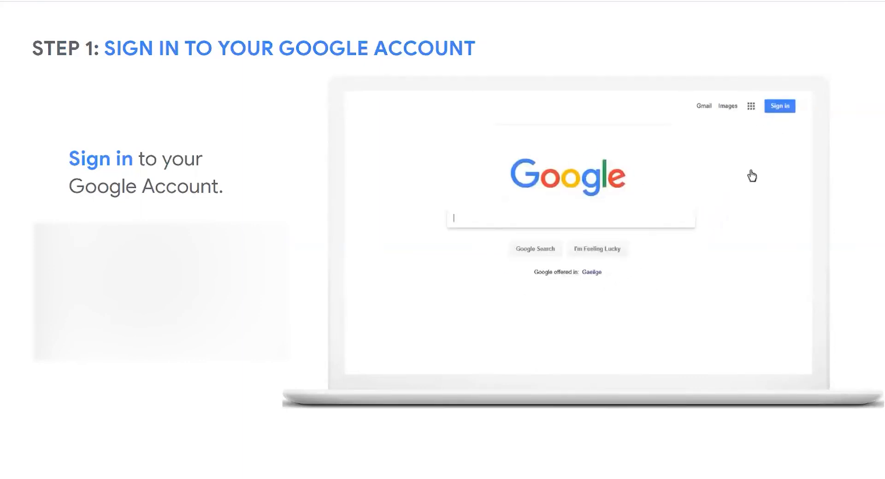
left_click(779, 106)
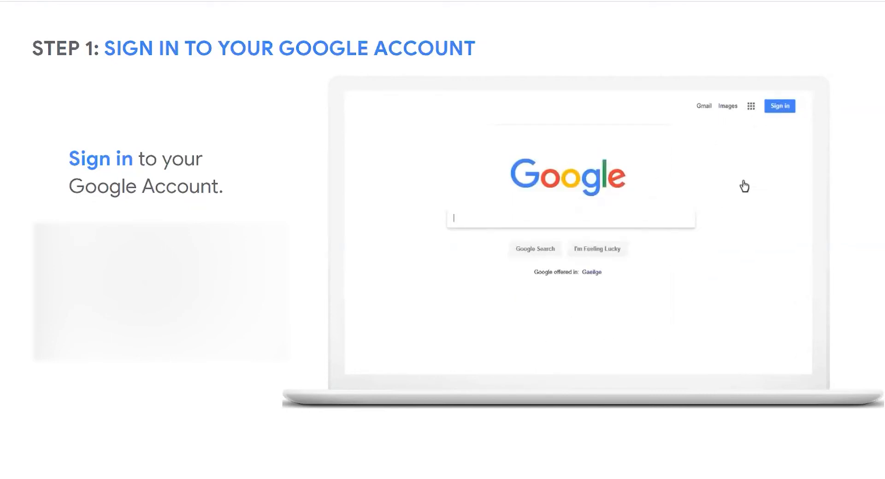
left_click(779, 106)
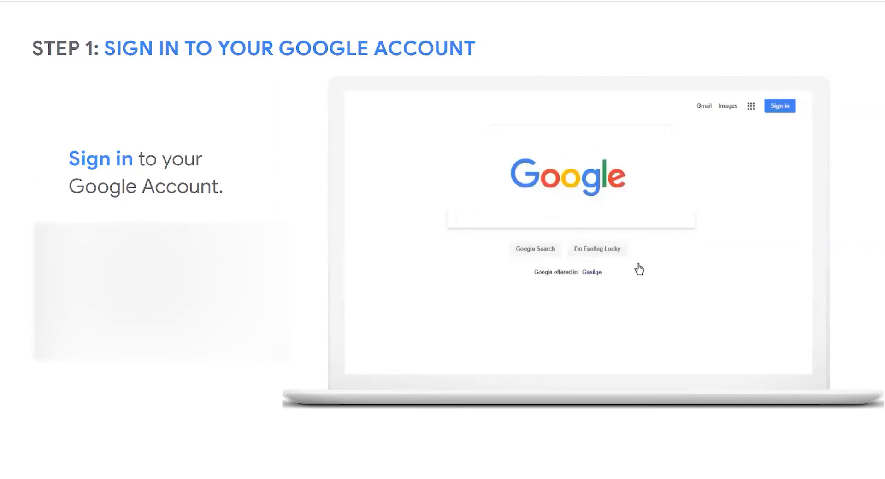
left_click(779, 106)
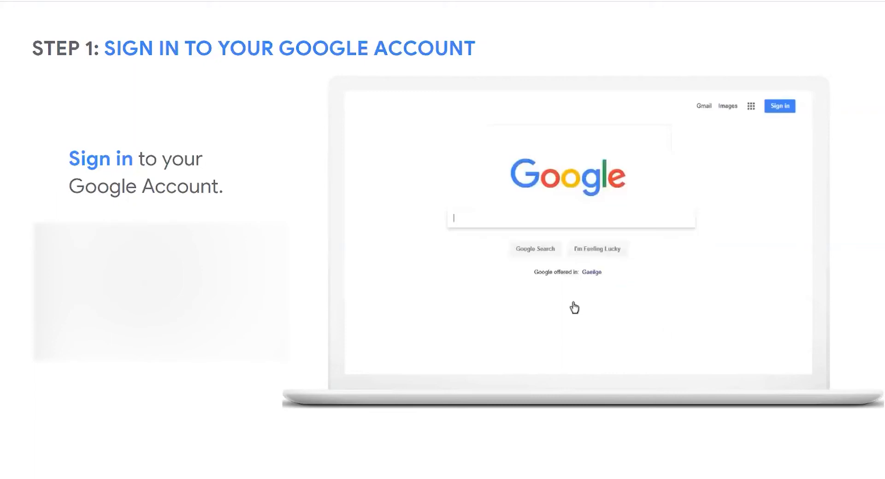
left_click(779, 106)
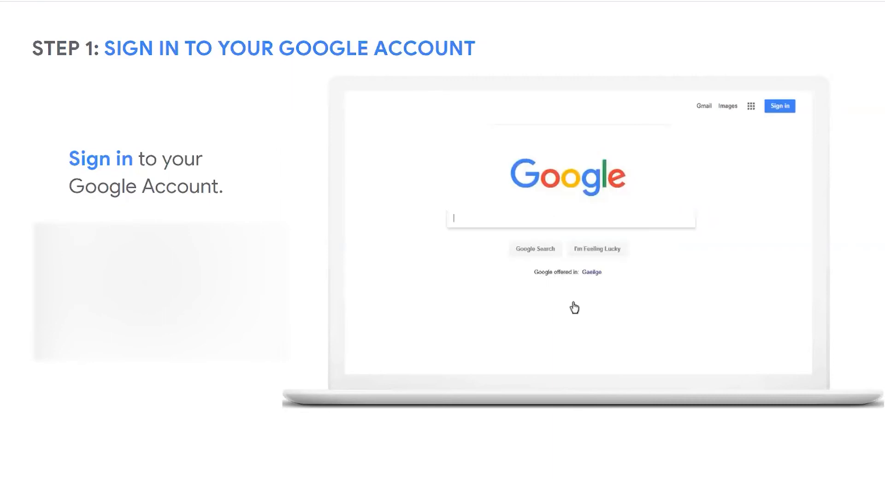
mouse_move(739, 193)
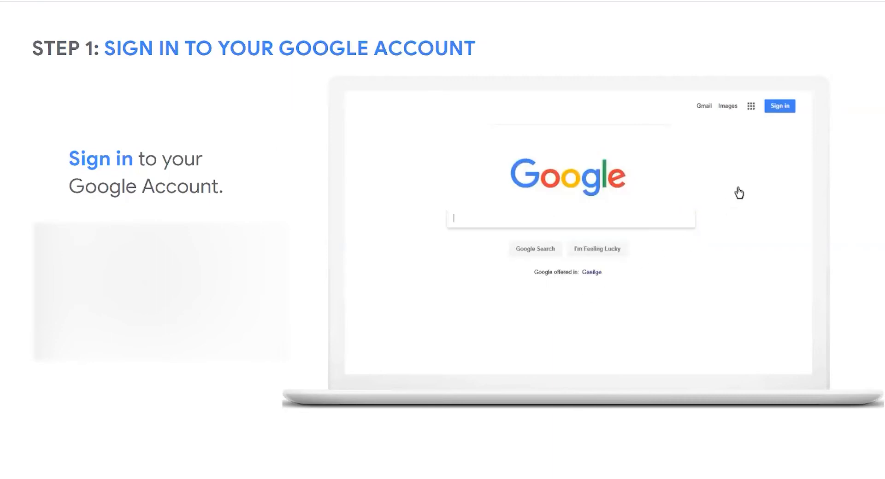
left_click(779, 106)
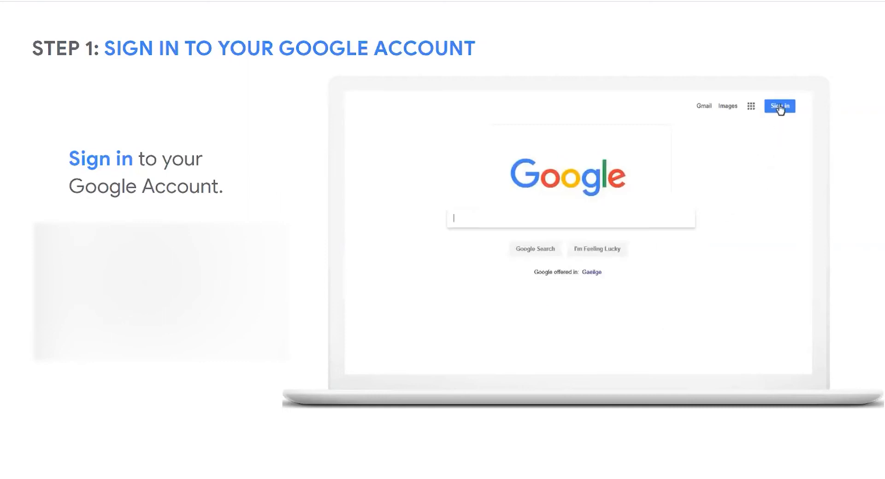
left_click(780, 106)
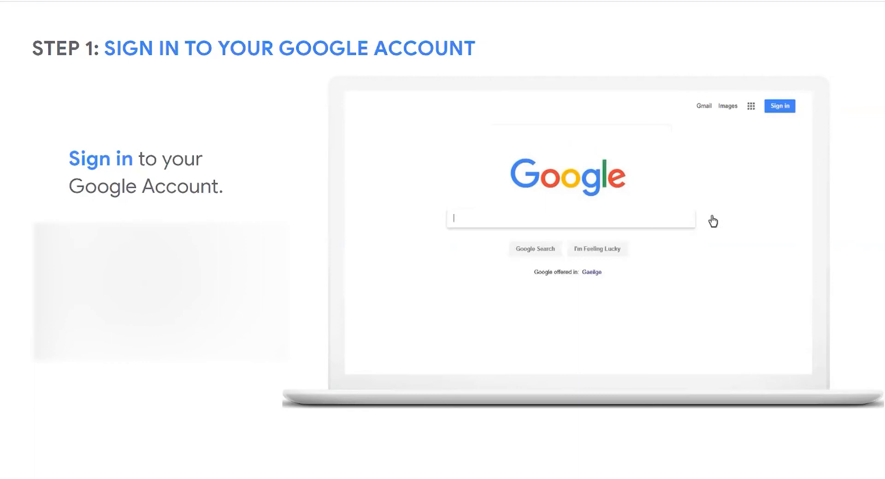
left_click(780, 106)
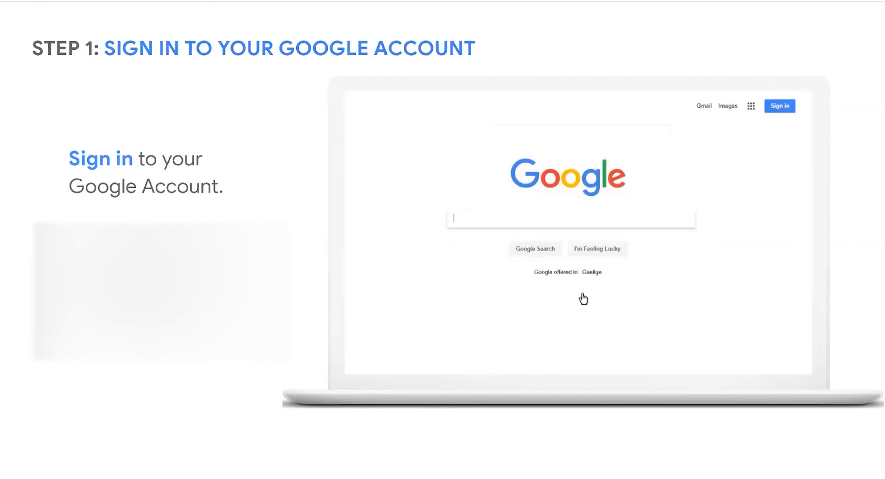
mouse_move(780, 115)
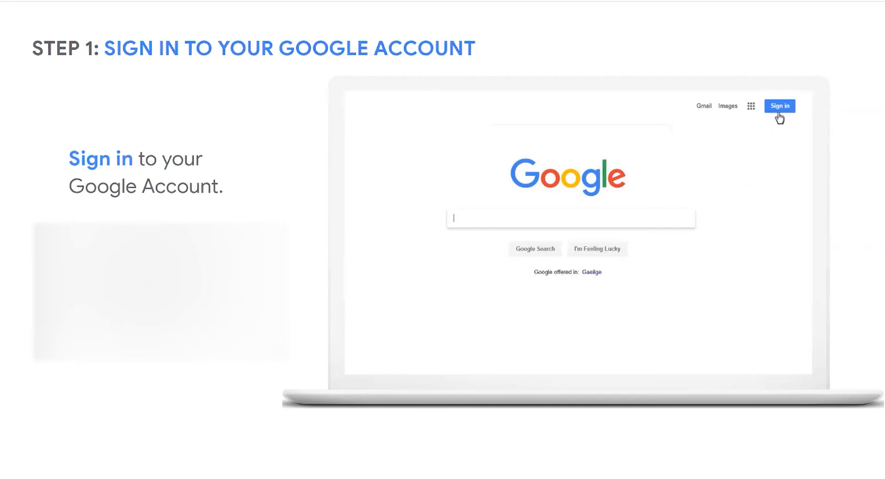
left_click(779, 106)
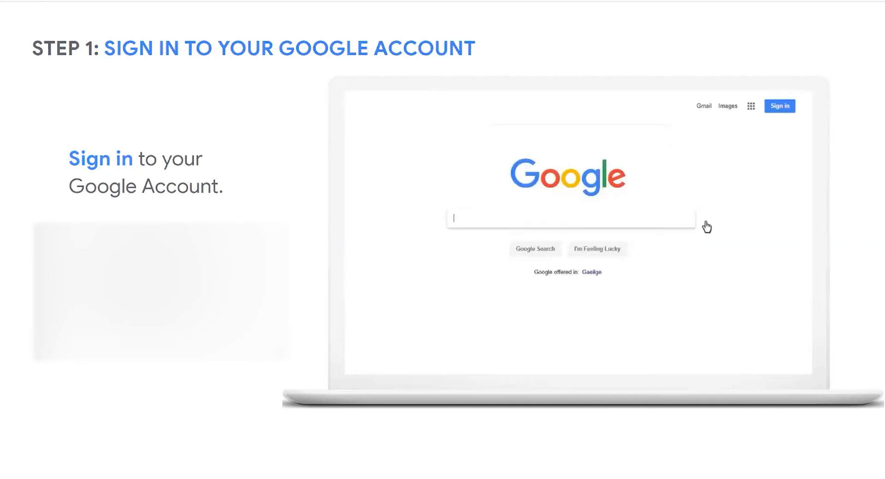
left_click(779, 106)
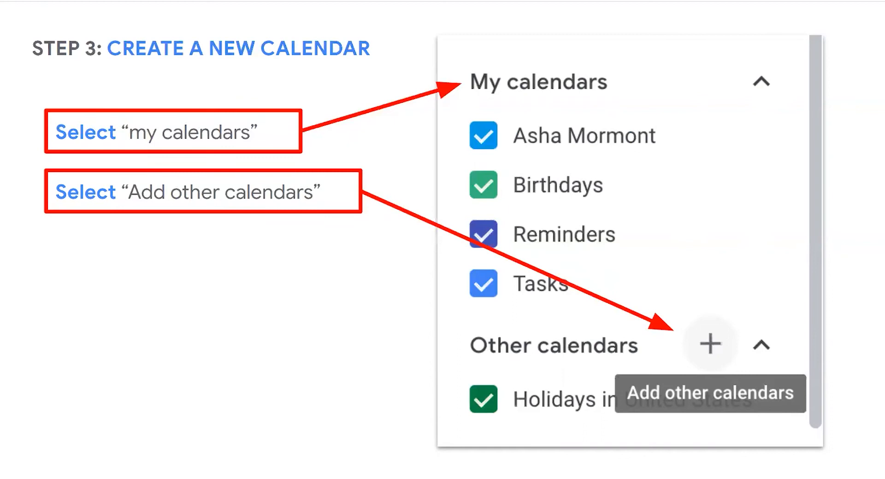
mouse_move(521, 86)
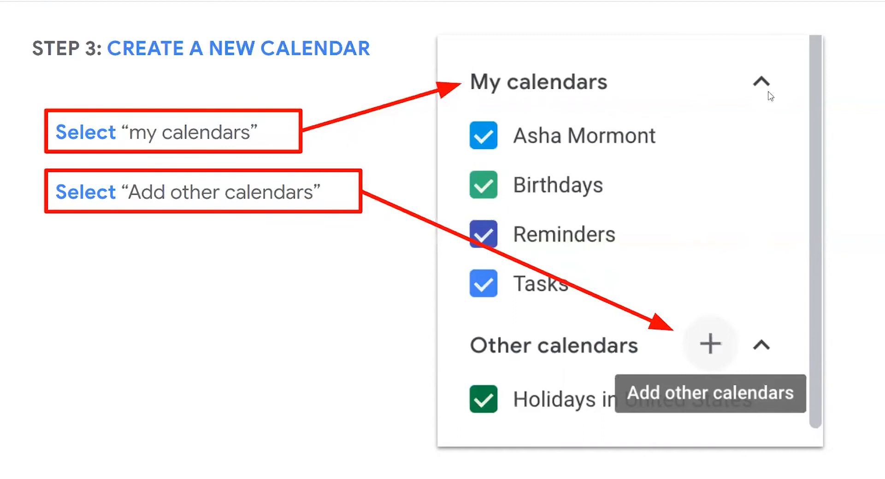
mouse_move(693, 339)
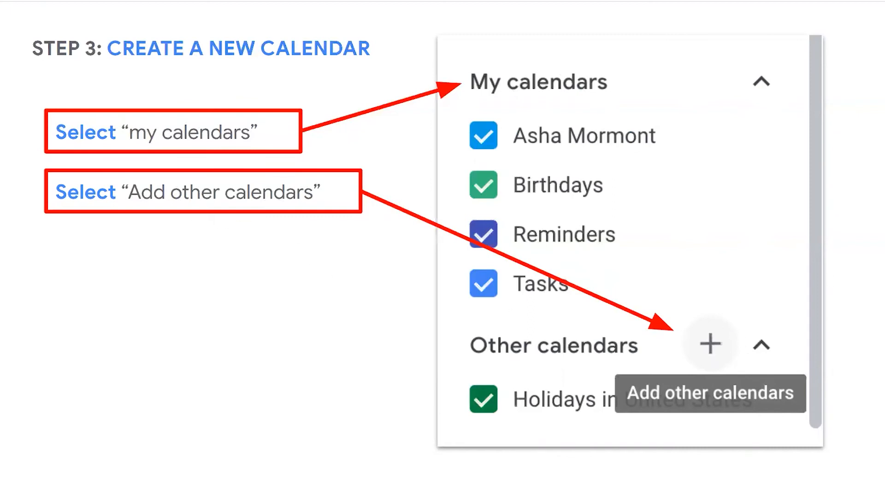
left_click(710, 344)
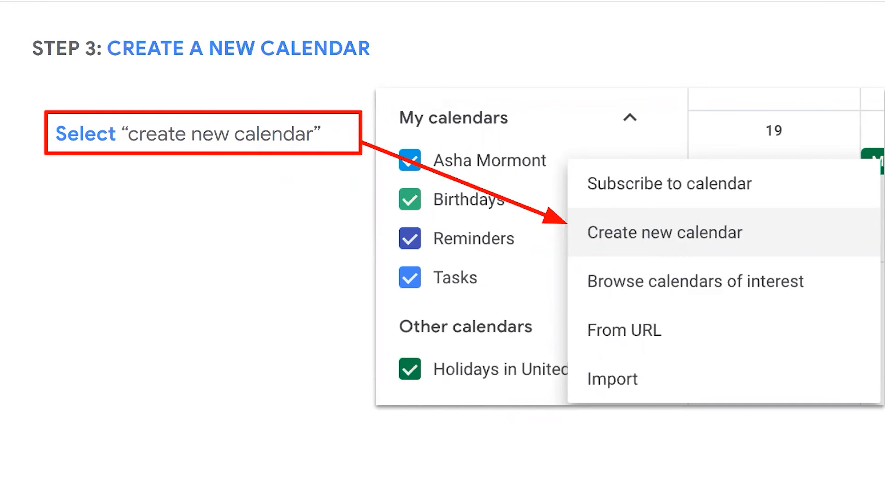
left_click(665, 232)
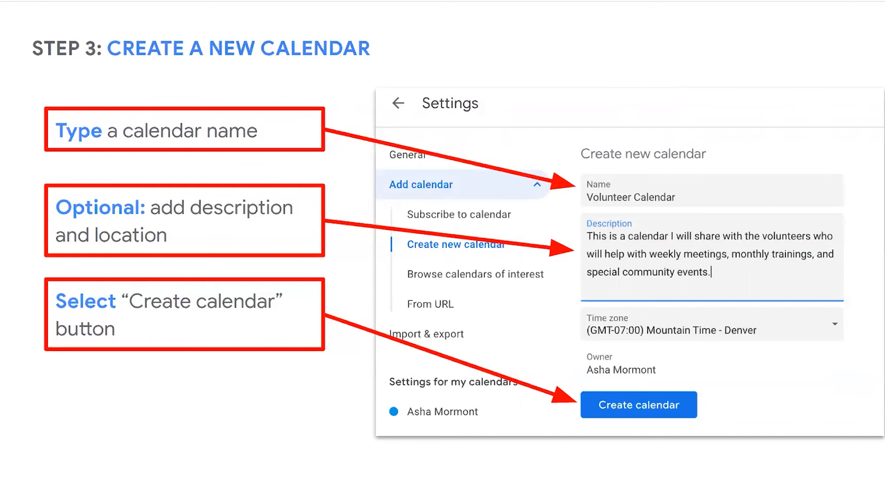
Step: Confirm Create calendar to add the Volunteer Calendar
left_click(638, 405)
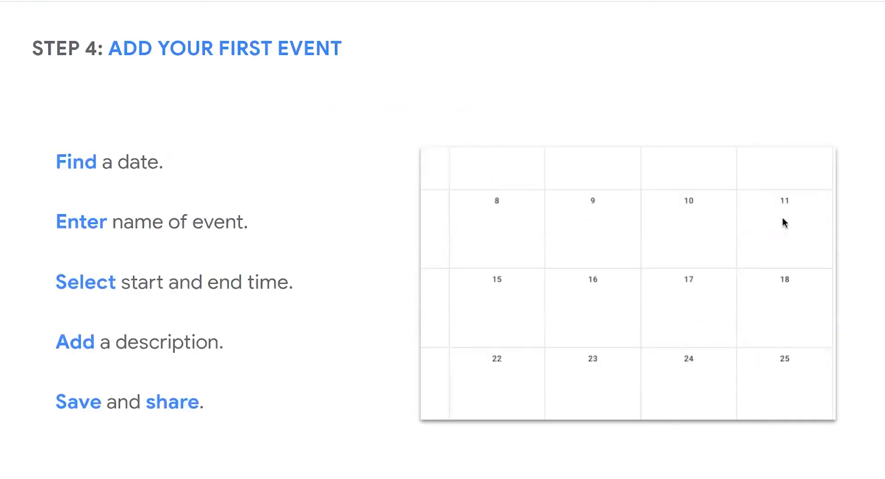
Step: Add a 'Meeting for Group' event on Jan 11, 11:45am to 1:45pm, and save it
left_click(784, 229)
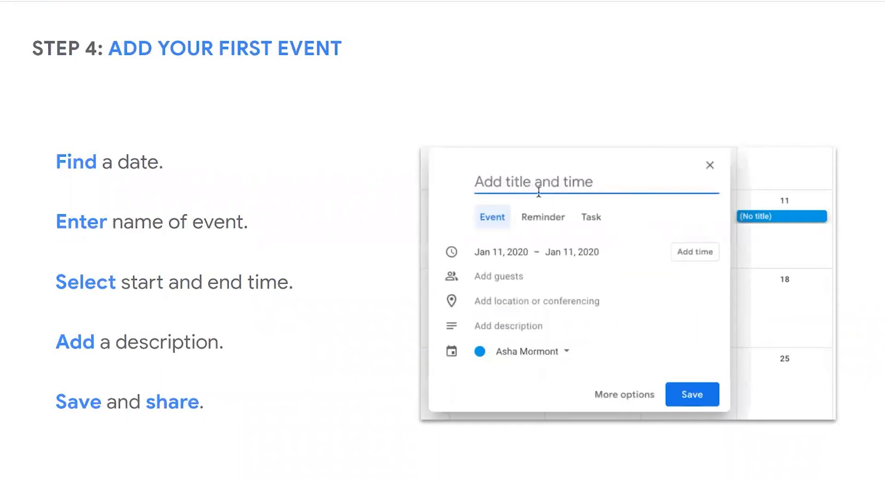
type("Meeting for Group")
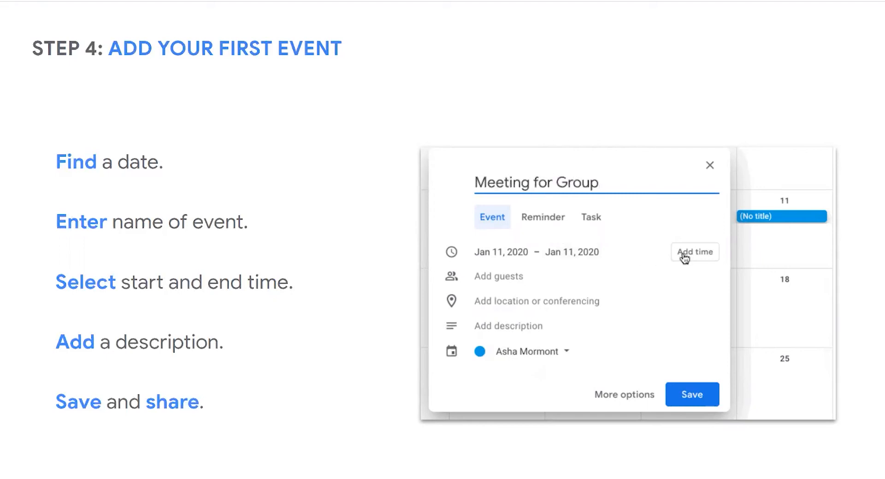
left_click(694, 252)
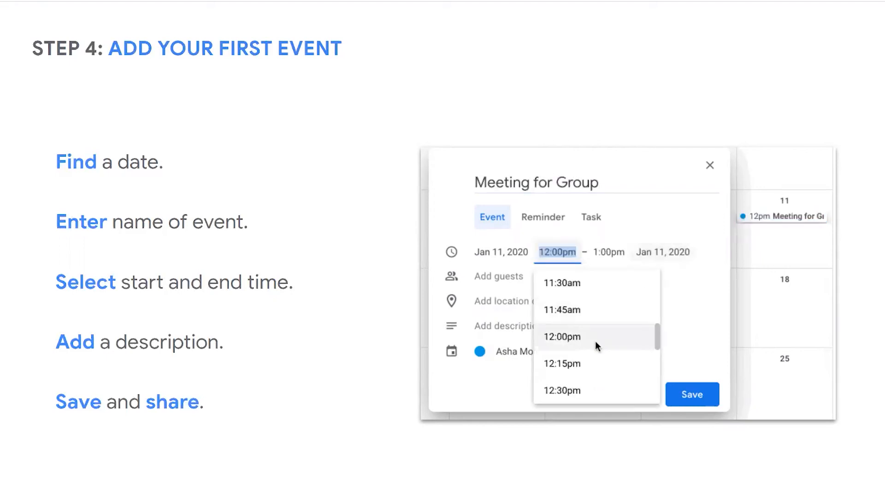
left_click(561, 309)
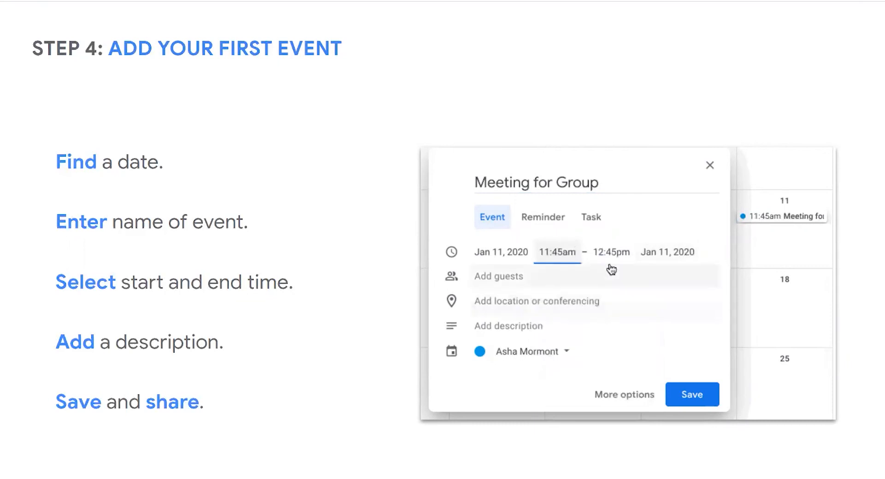
left_click(611, 252)
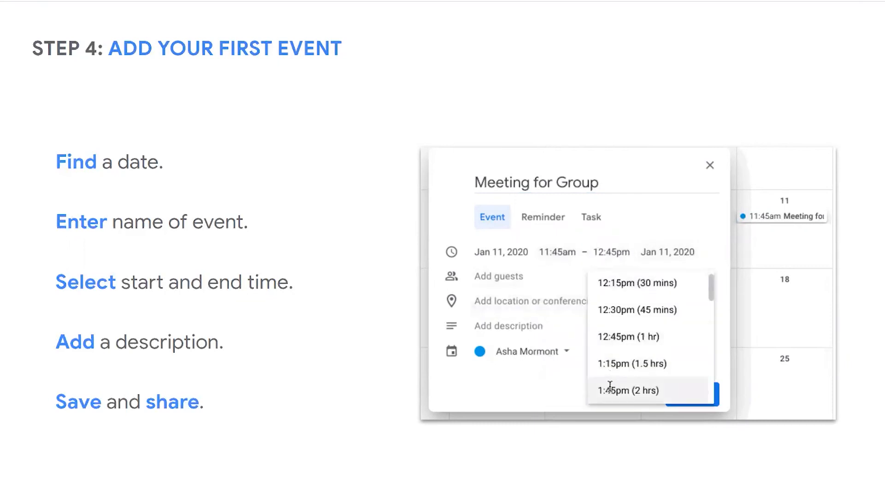
left_click(627, 390)
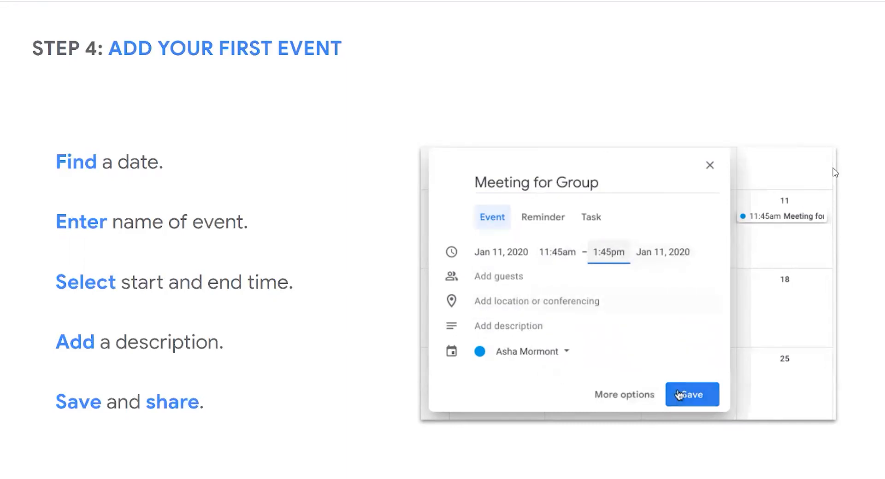
left_click(692, 394)
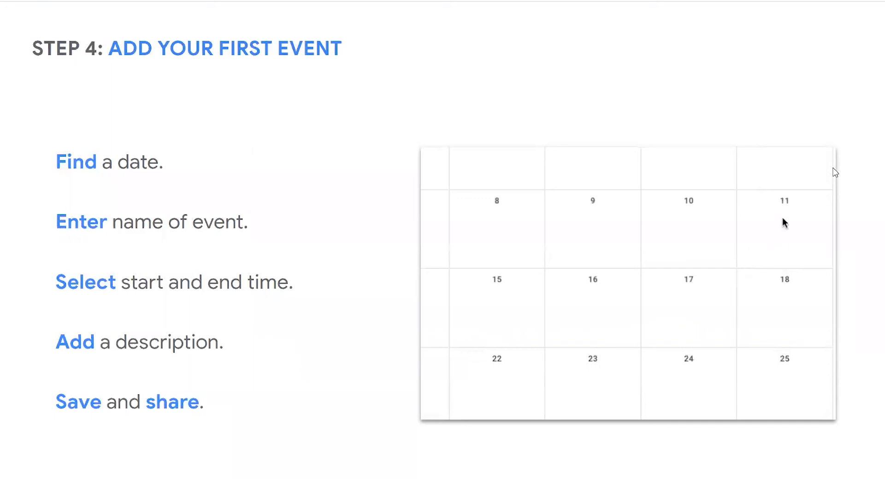
Step: Recreate the Jan 11 'Meeting for Group' event with an 11:45am start and save
left_click(784, 228)
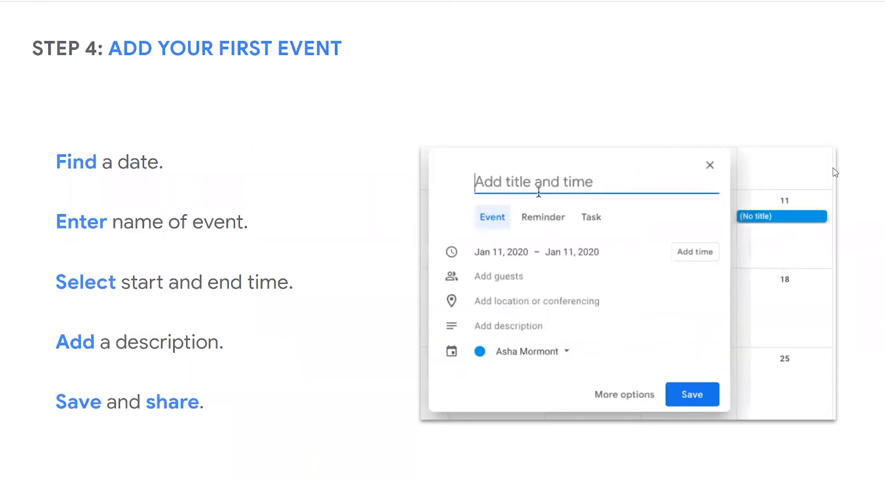
type("Meeting for Group")
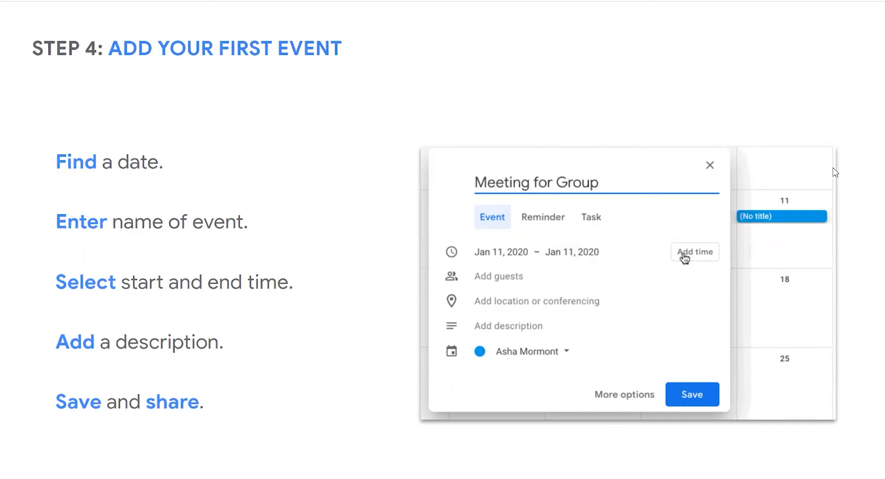
left_click(694, 252)
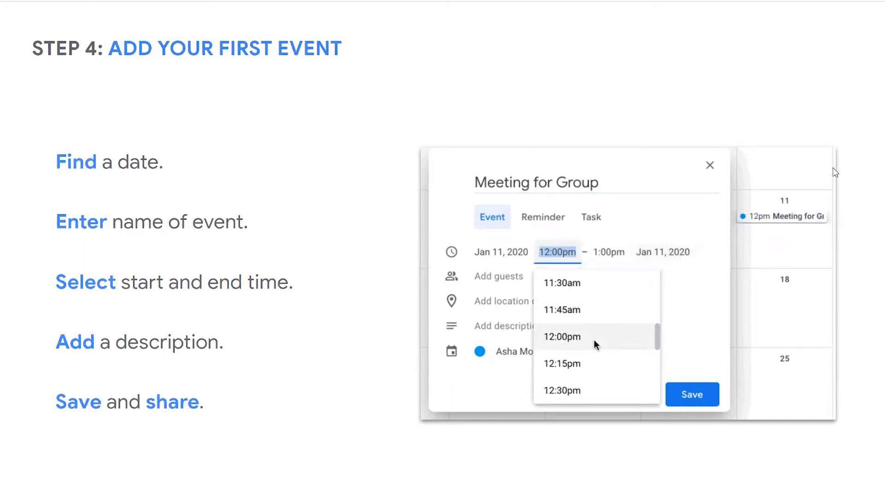
left_click(561, 311)
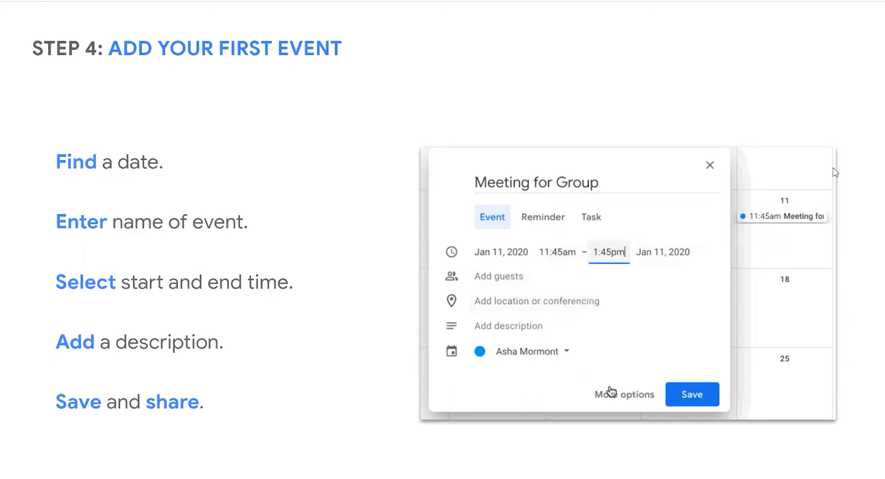
mouse_move(648, 366)
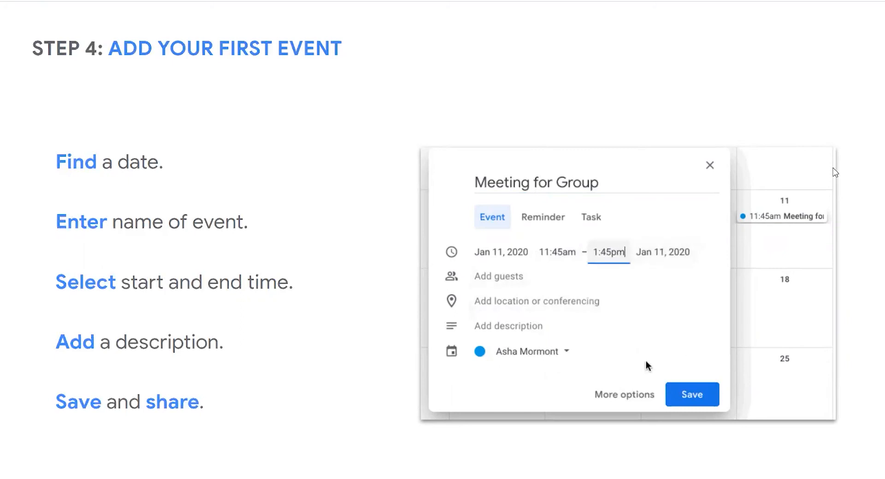
mouse_move(692, 395)
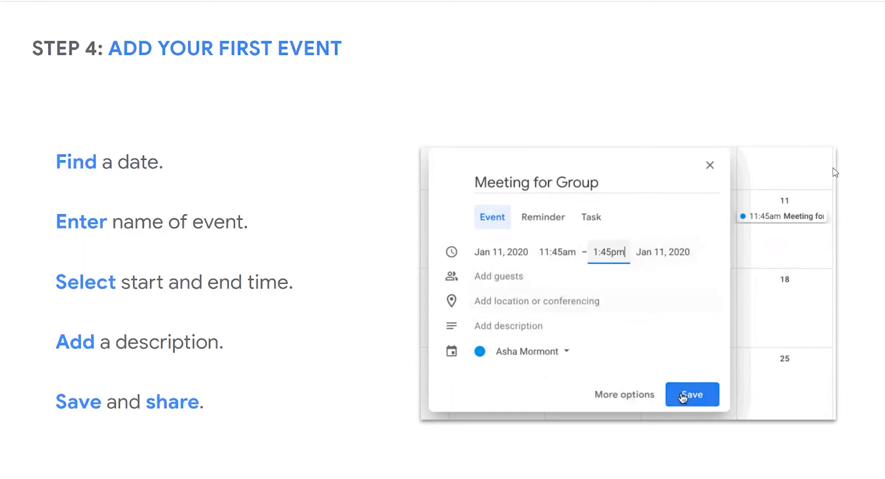
left_click(691, 395)
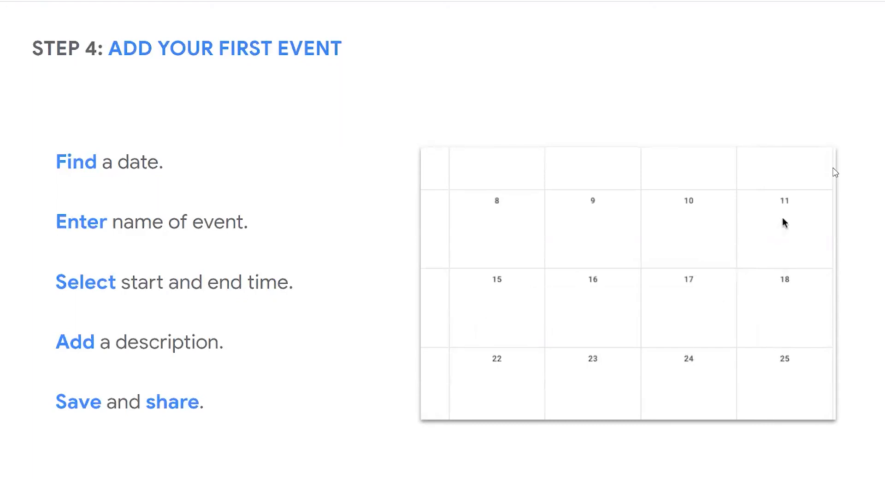
Step: Add the Jan 11 meeting event once more, ending at 1:45pm, and save
left_click(784, 228)
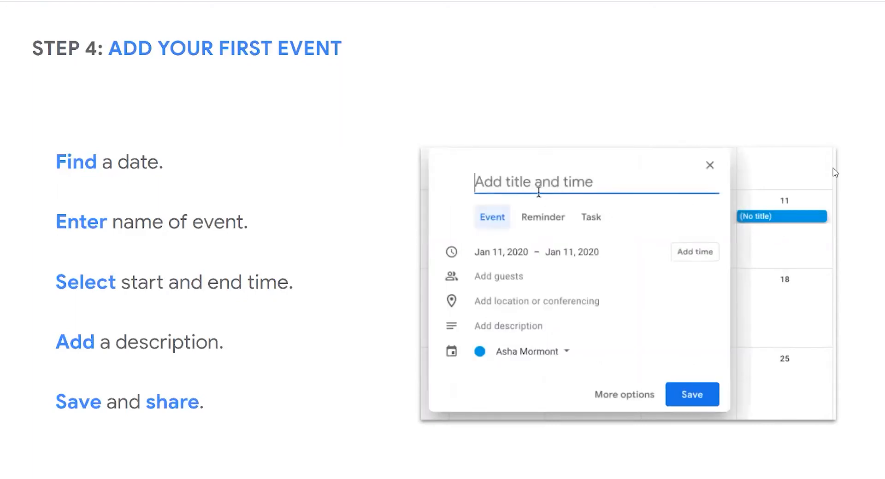
type("Meeting for Group")
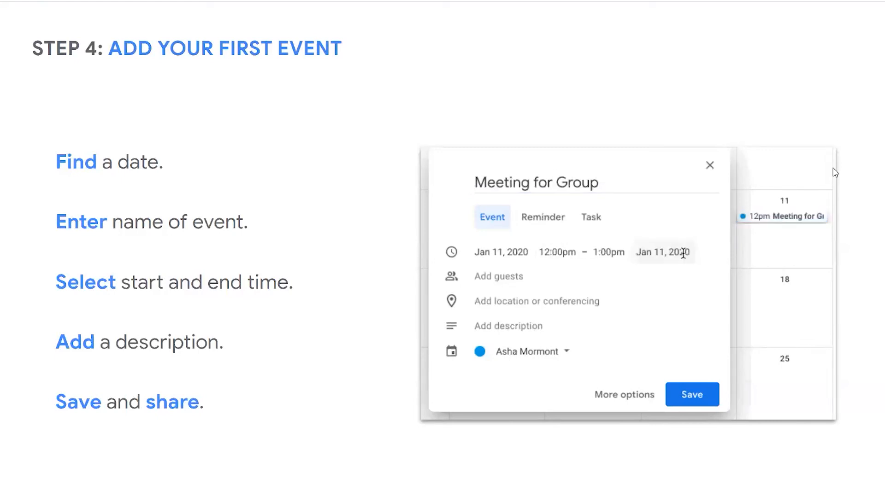
left_click(556, 253)
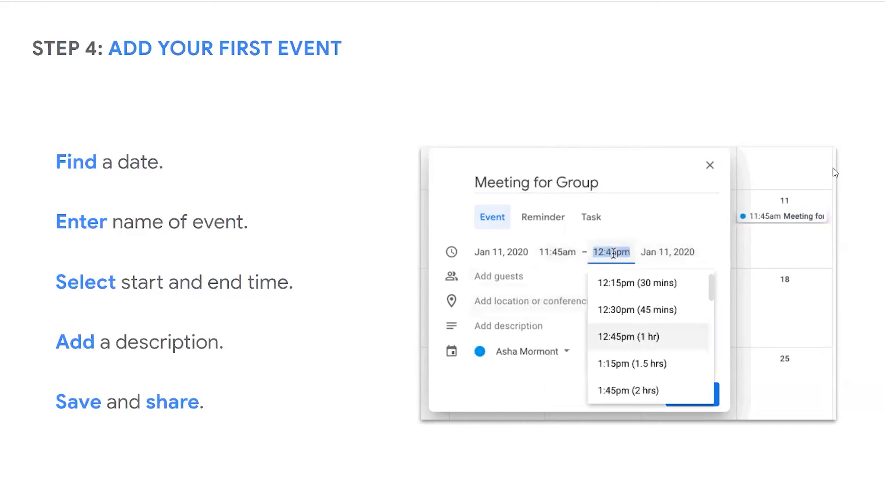
left_click(626, 390)
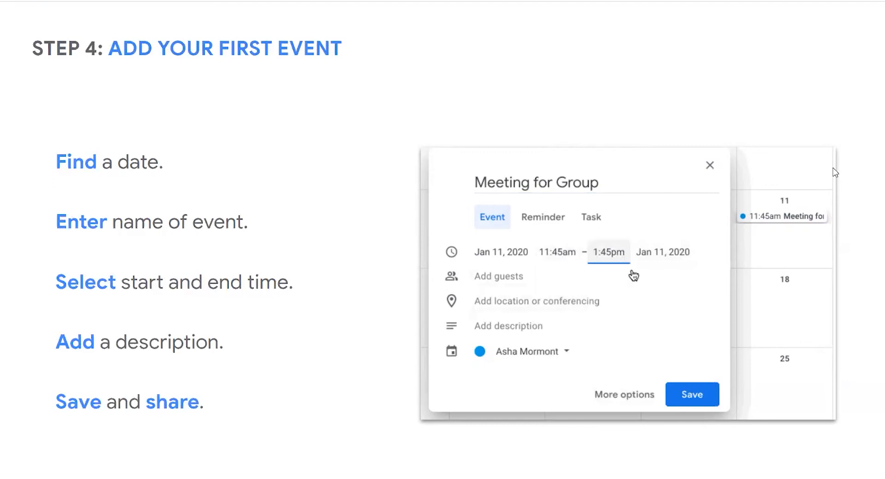
mouse_move(541, 293)
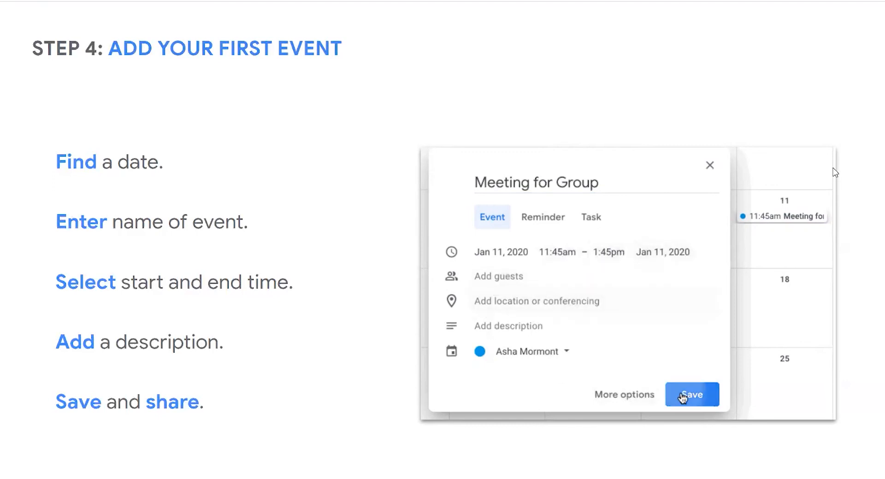
left_click(692, 394)
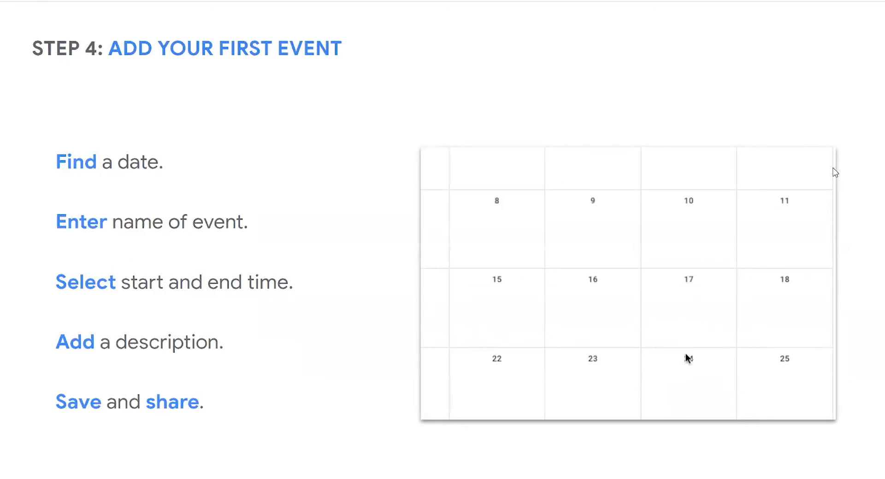
left_click(784, 229)
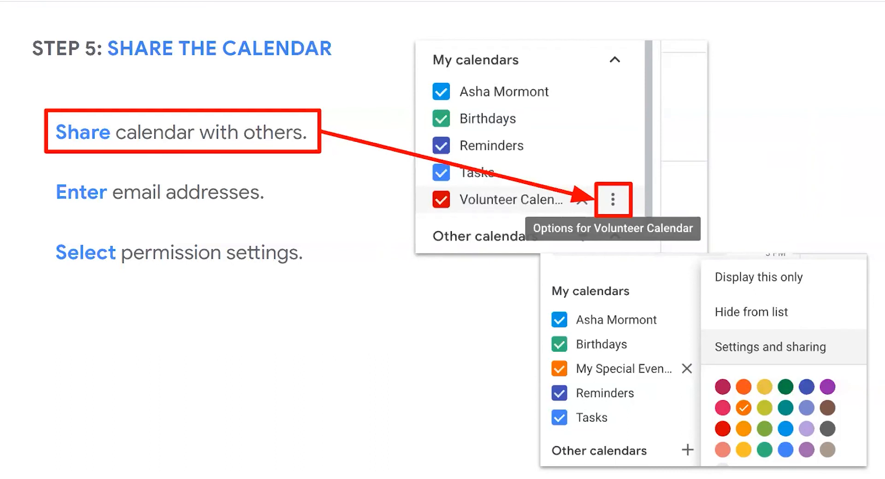
mouse_move(594, 210)
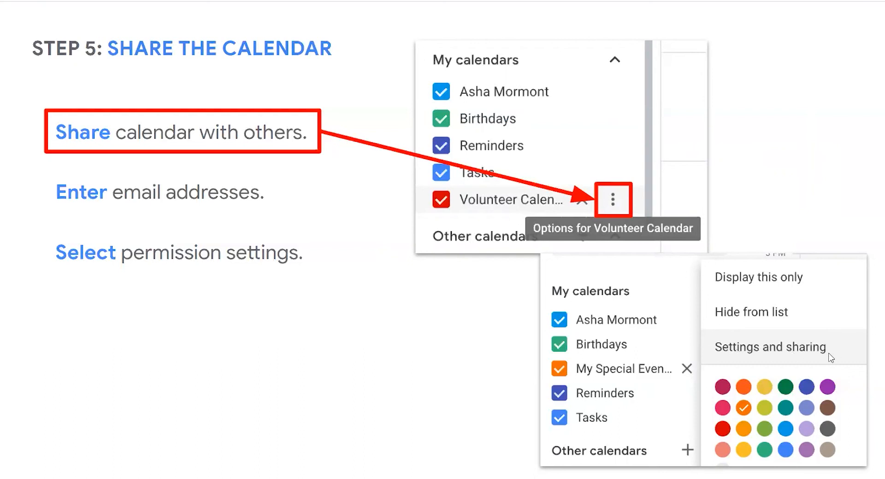
mouse_move(830, 359)
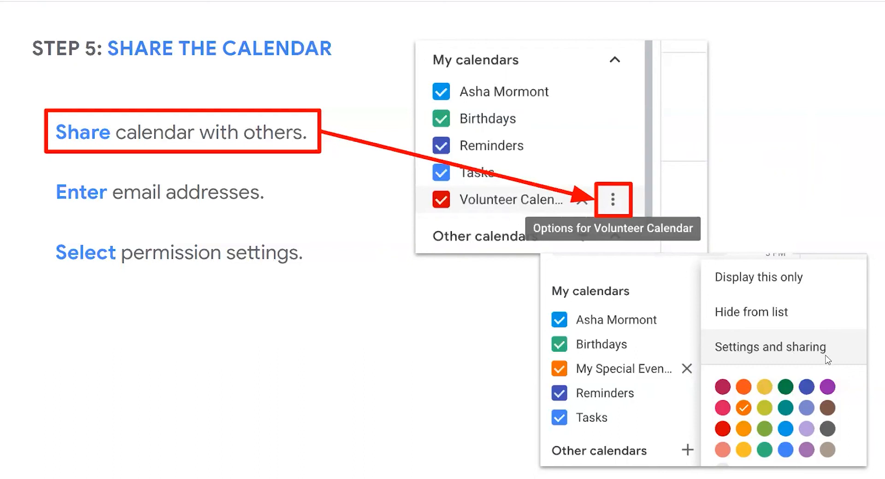
mouse_move(737, 404)
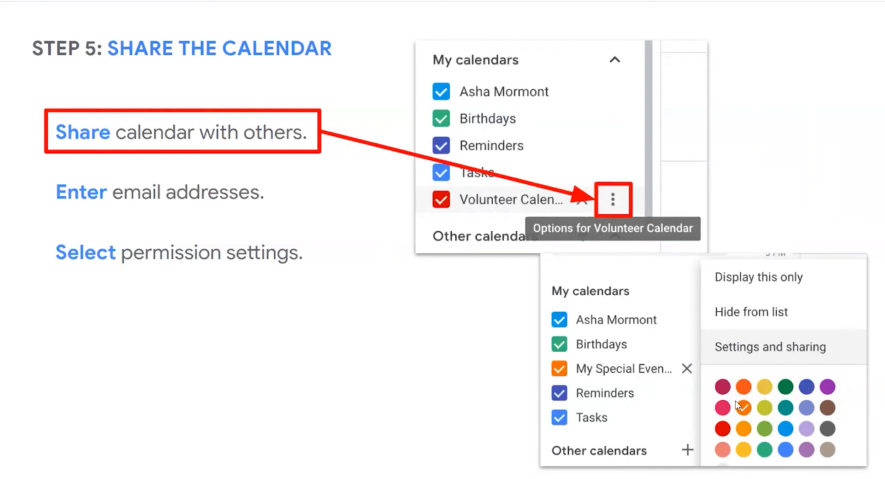
left_click(742, 408)
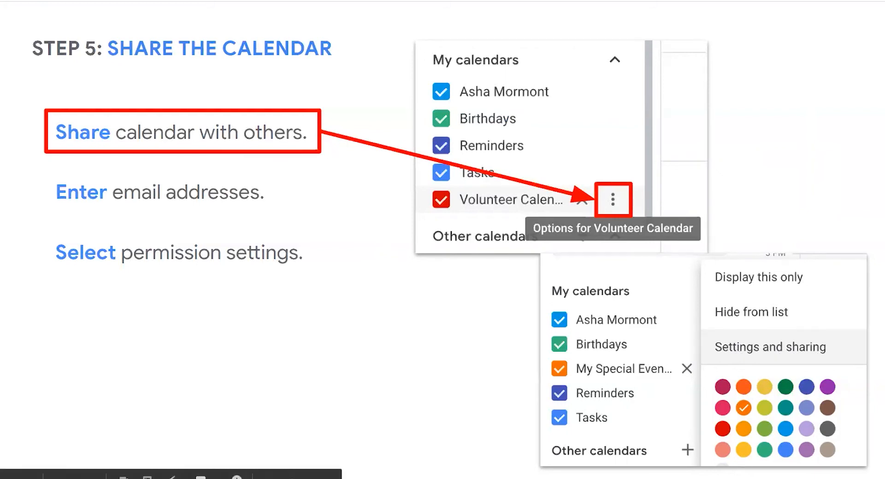